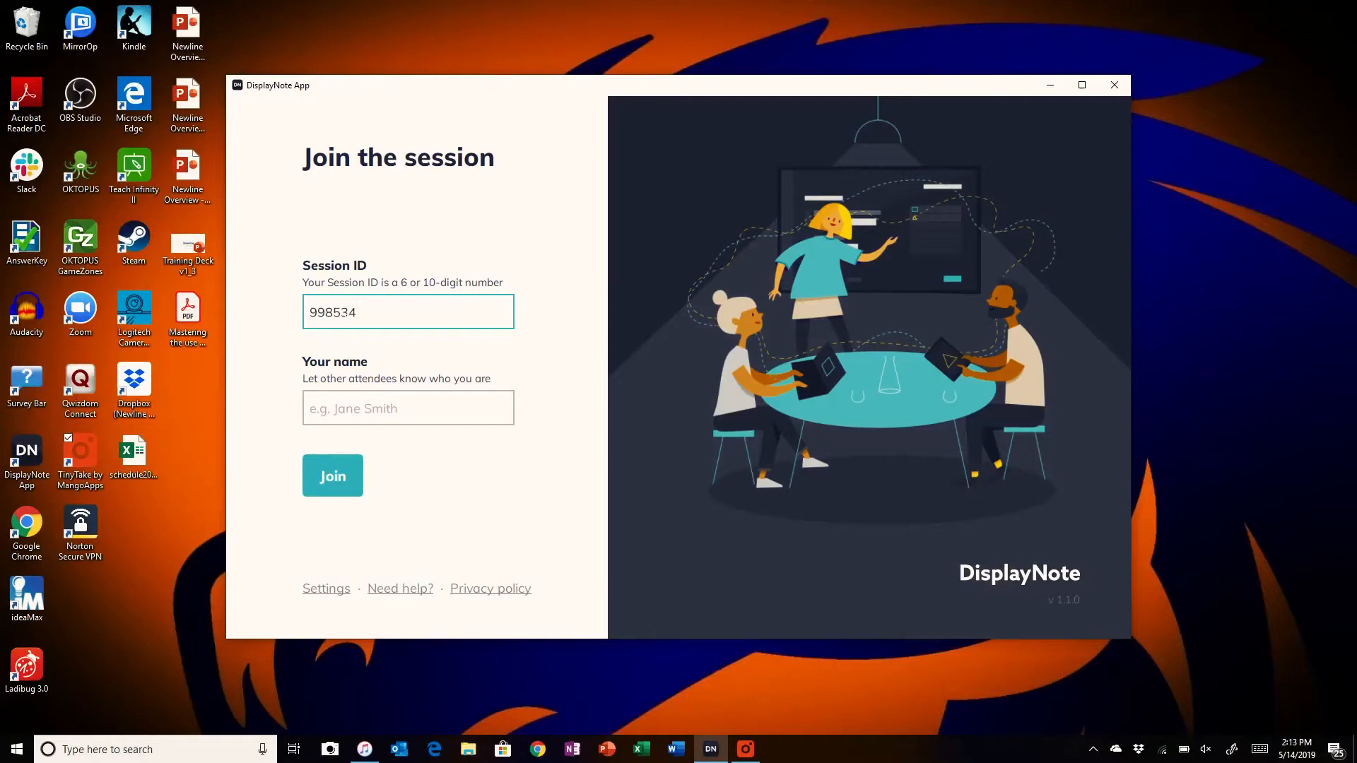
Join session 998534 under the name Tim.
{"action": "type", "text": "Tim"}
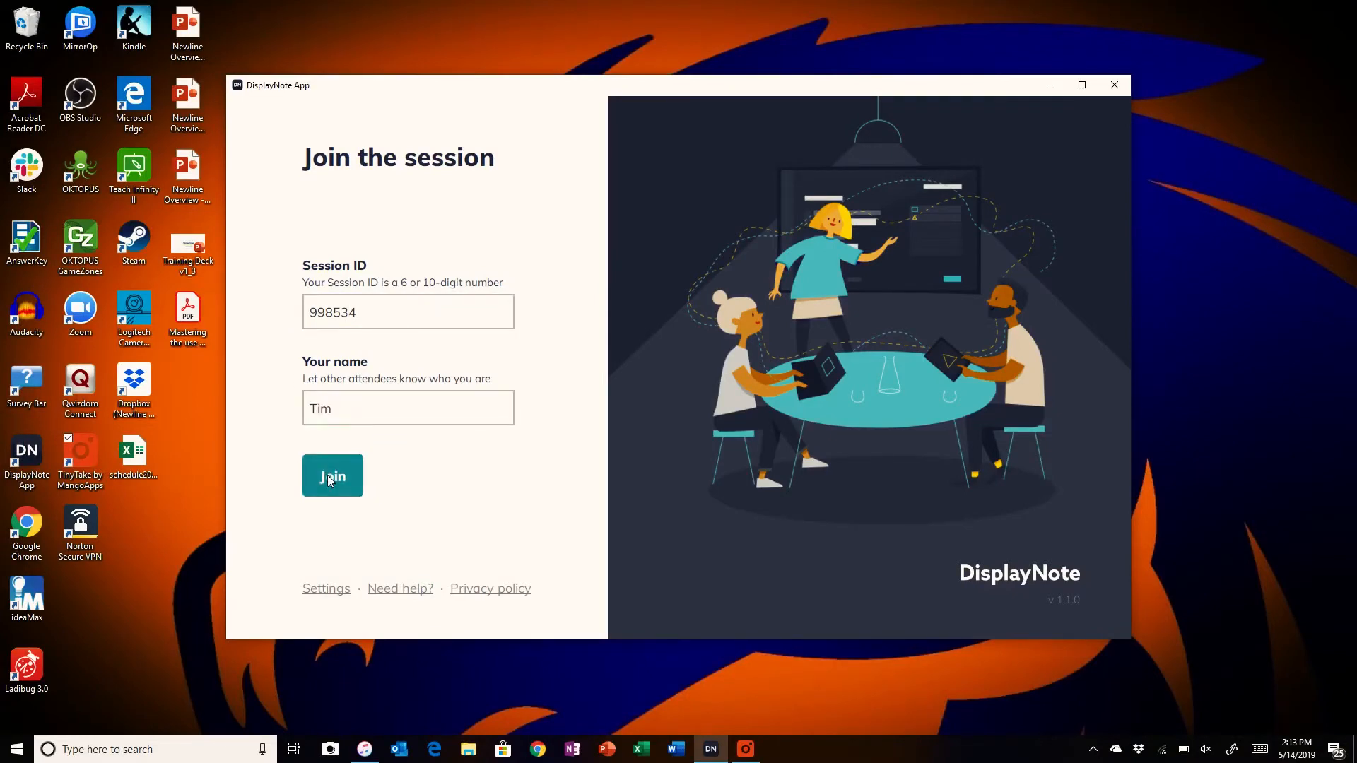
{"action": "left_click", "coordinate": [332, 476]}
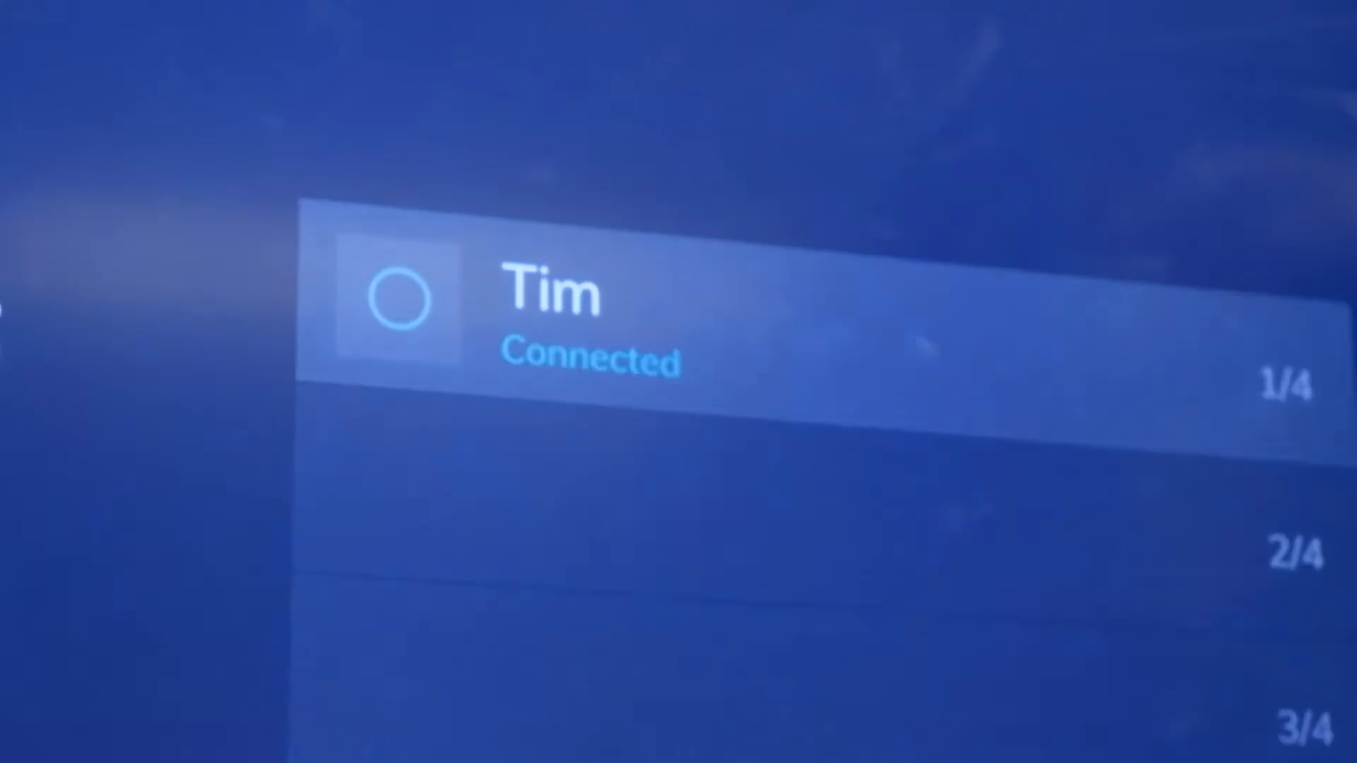
Invite the connected attendee Tim to present from the Montage attendee list.
{"action": "left_click", "coordinate": [606, 311]}
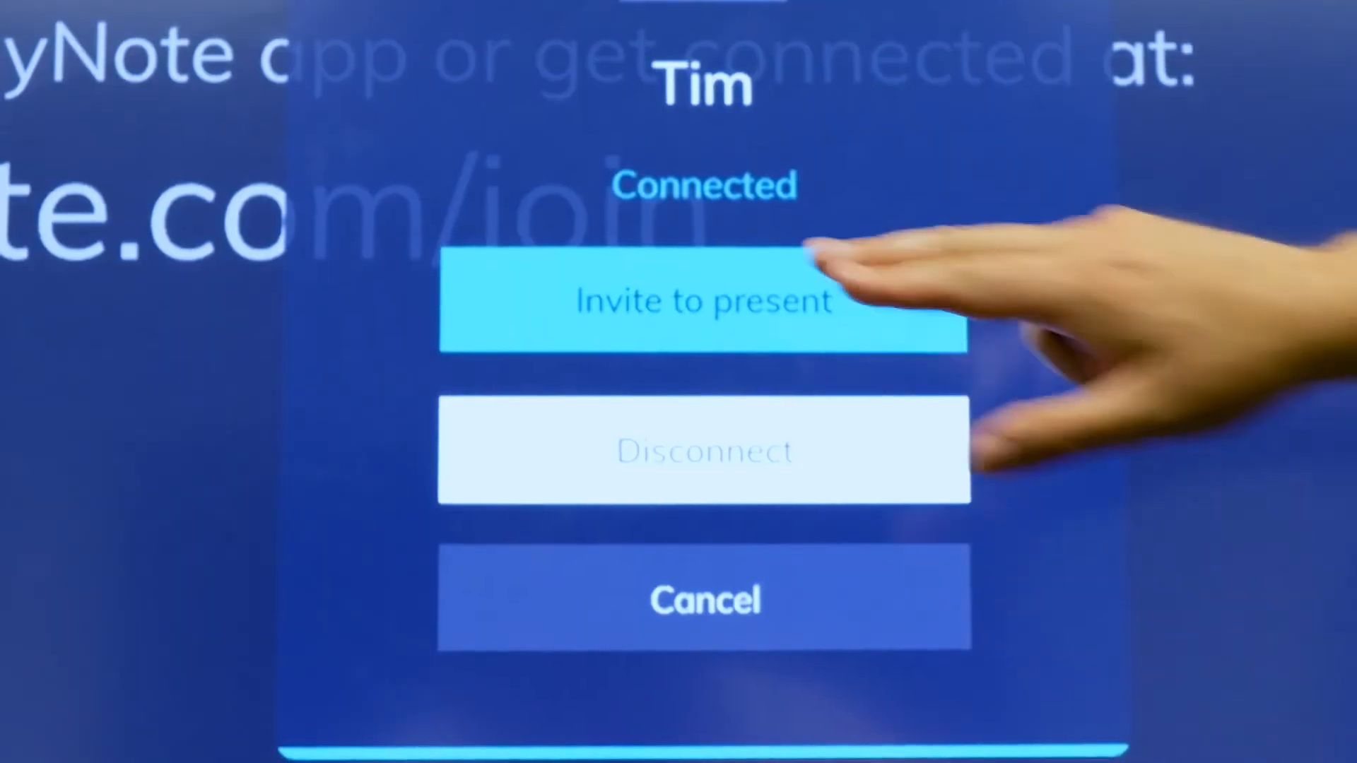
{"action": "left_click", "coordinate": [704, 300]}
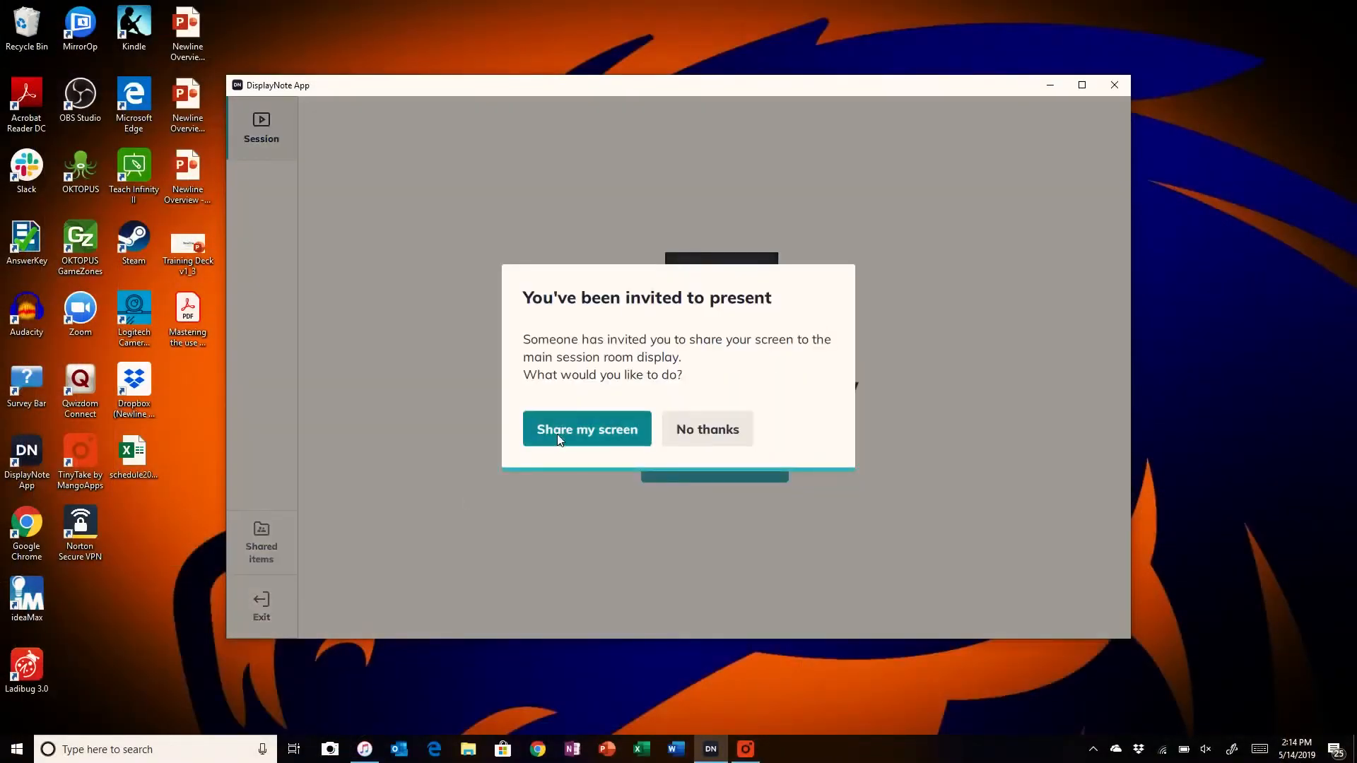
Accept the invitation with Share my screen so the laptop presents to the room display.
{"action": "left_click", "coordinate": [586, 430]}
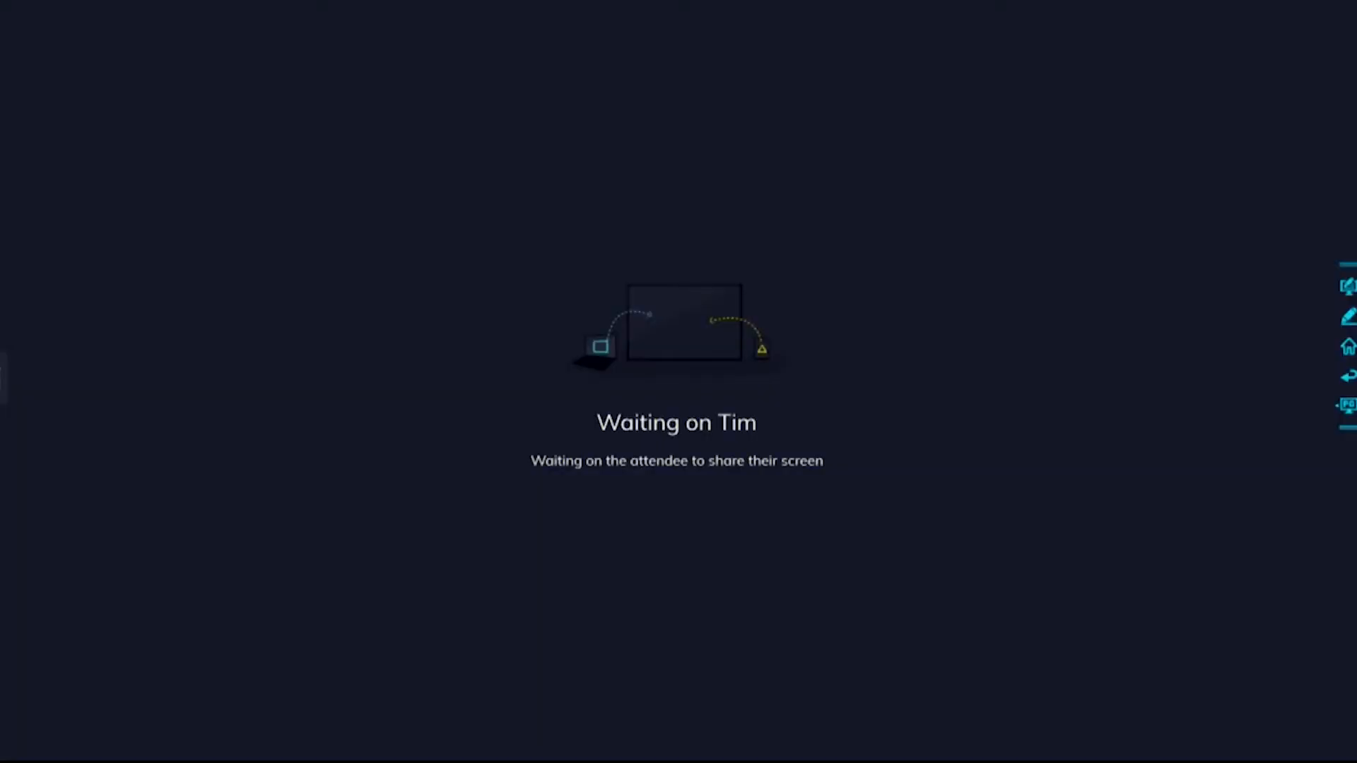